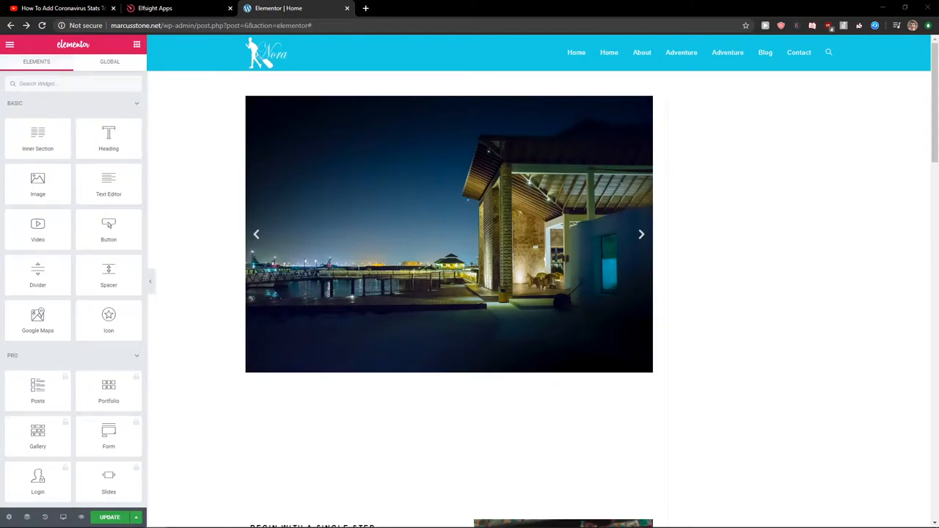
- Leave the Elementor editor for the tutorial video page with the Elfsight link in its description
click(640, 235)
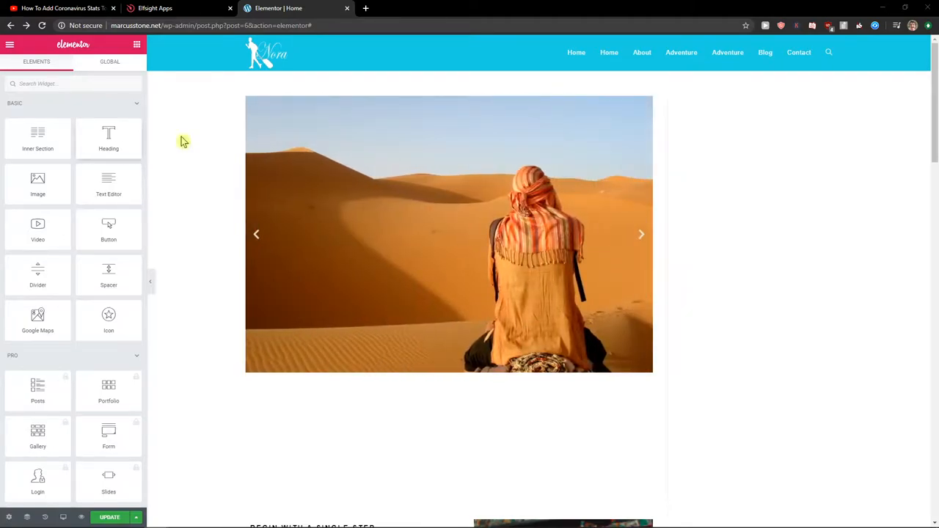
click(59, 8)
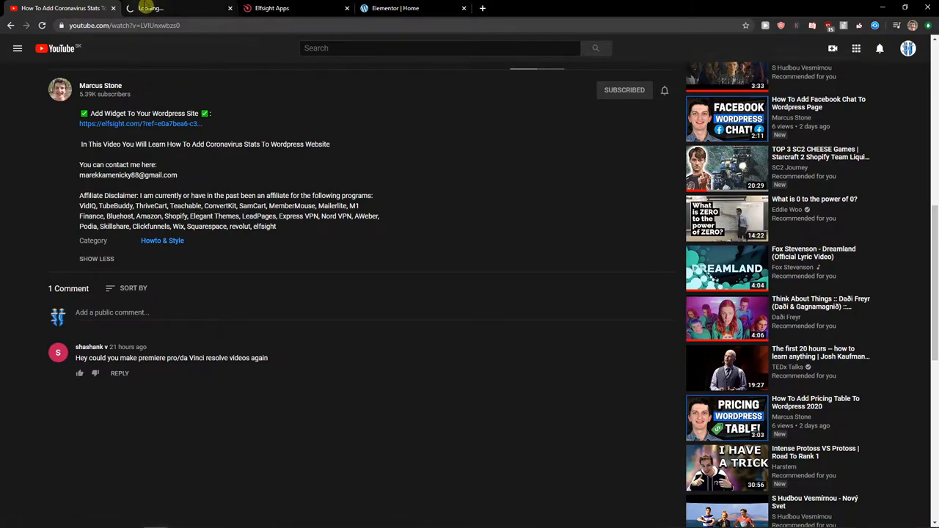
- Open the Elfsight site and log into the account's applications dashboard
click(180, 8)
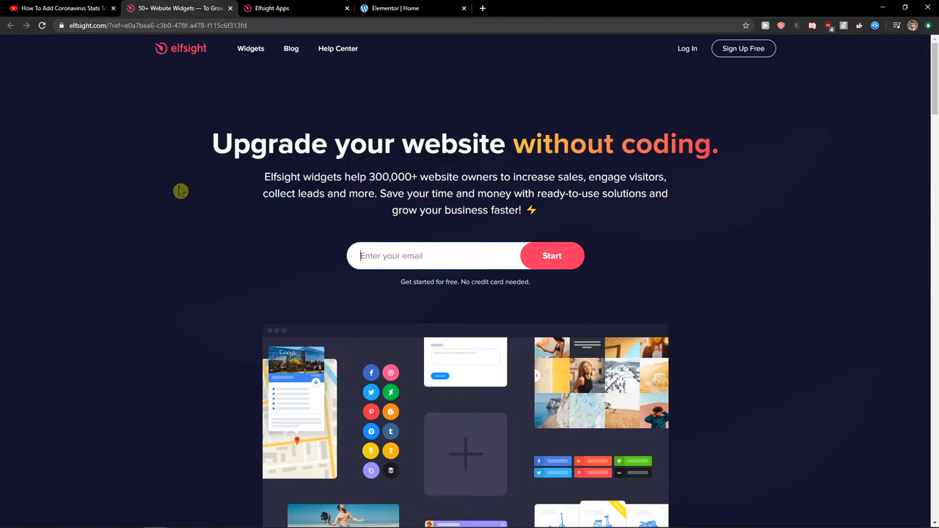
mouse_move(177, 191)
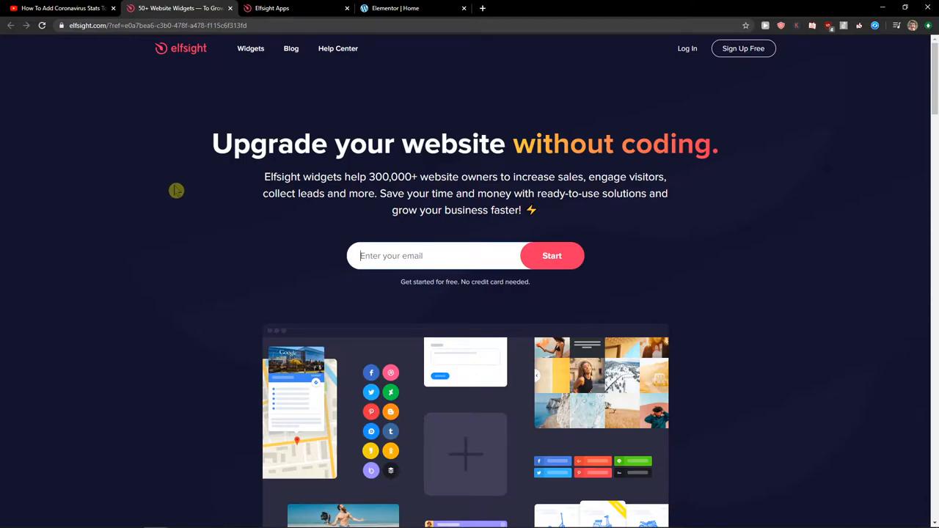
mouse_move(743, 47)
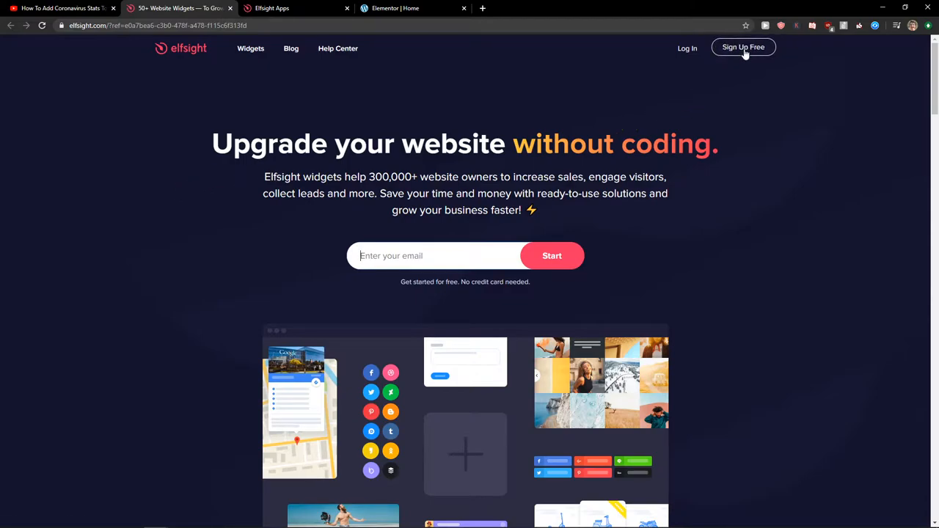
click(744, 46)
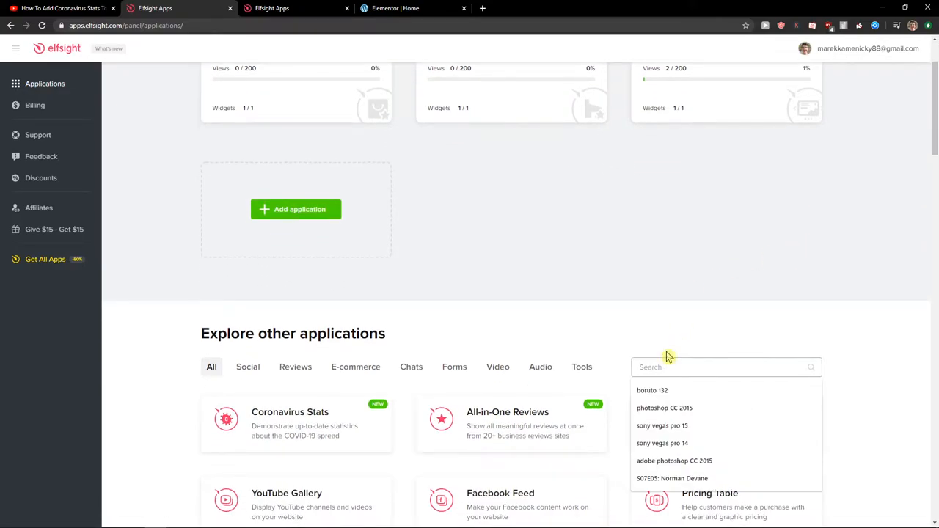
- Search applications for 'photo' and create a Photo Gallery widget in a new editor tab
text(photo)
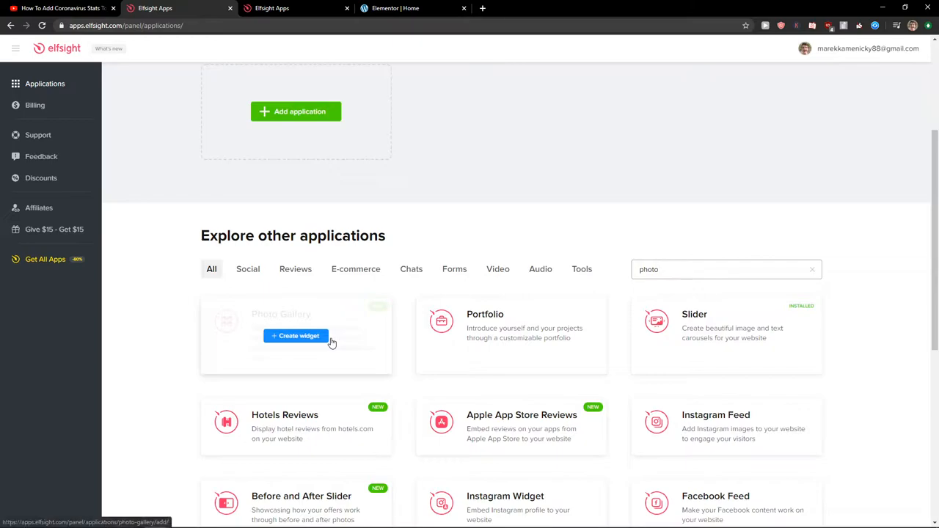
click(296, 335)
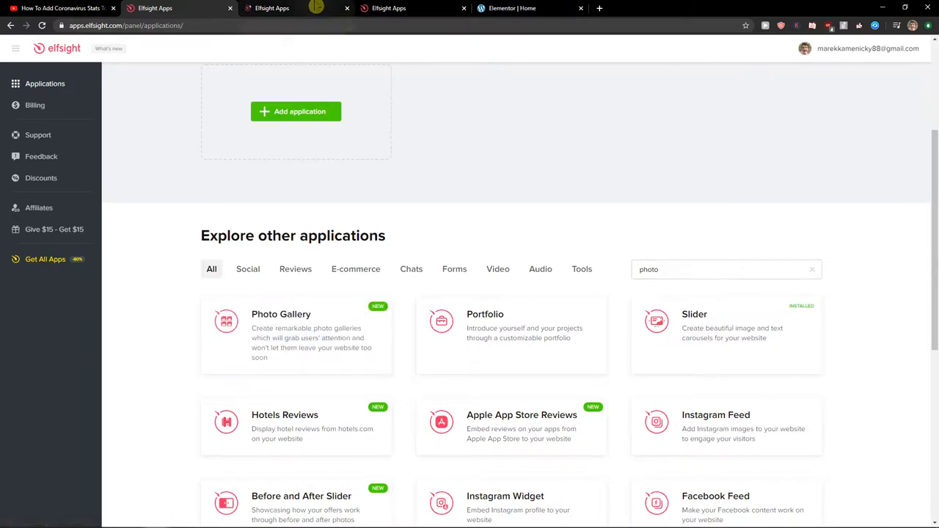
click(281, 314)
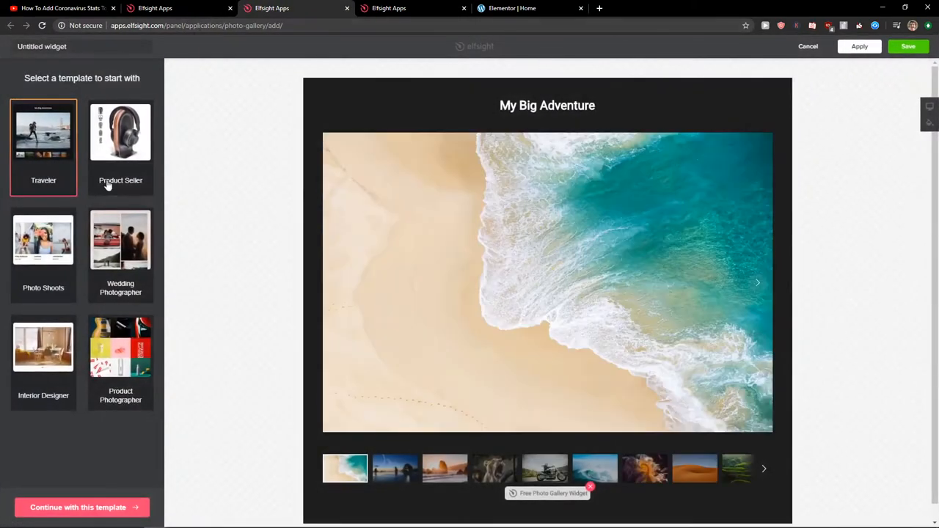
mouse_move(105, 188)
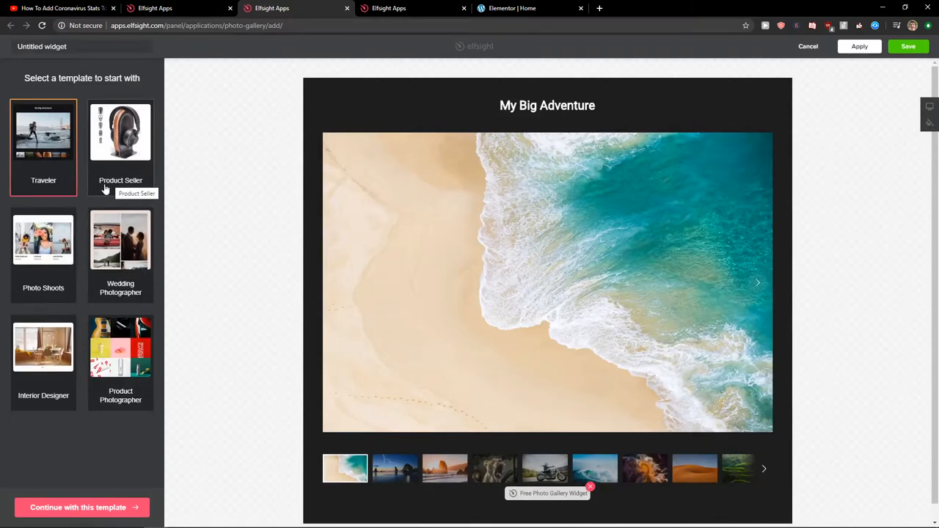
- Preview the Wedding and Product Photographer templates, then choose Traveler
click(121, 242)
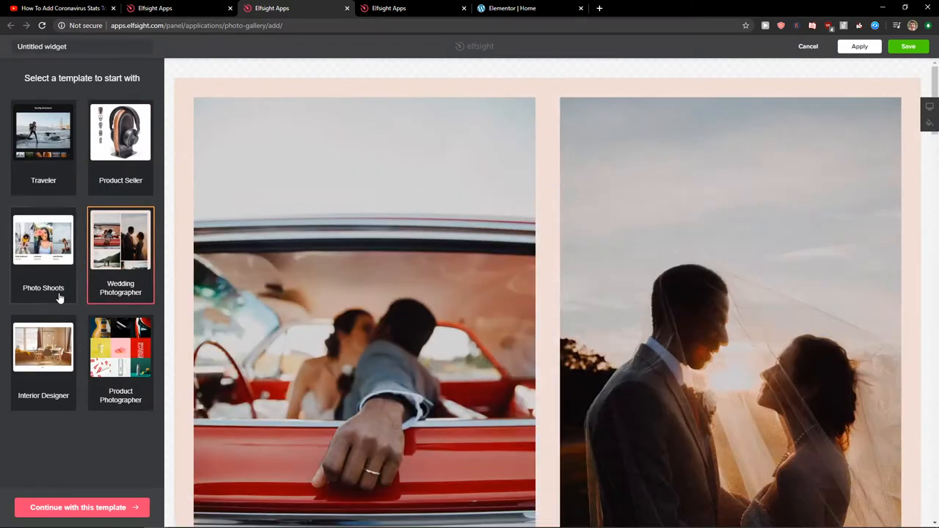
click(121, 347)
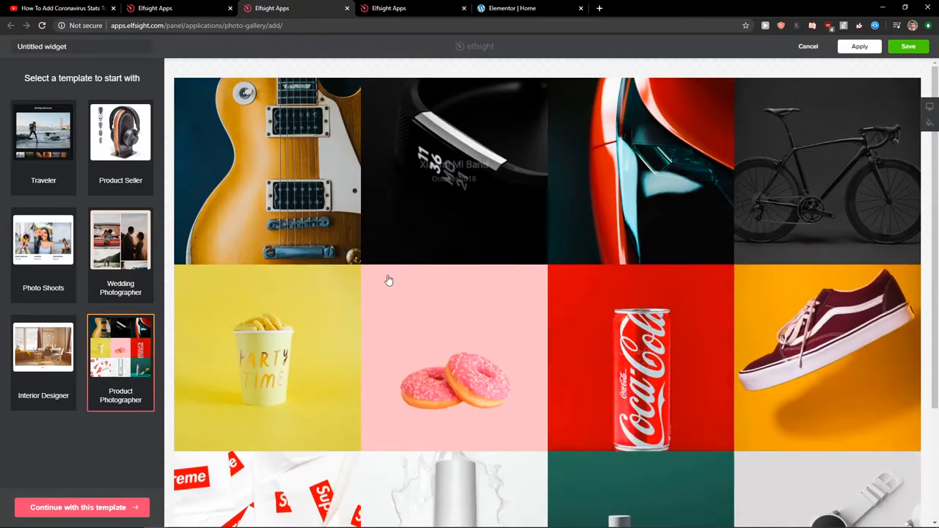
click(43, 132)
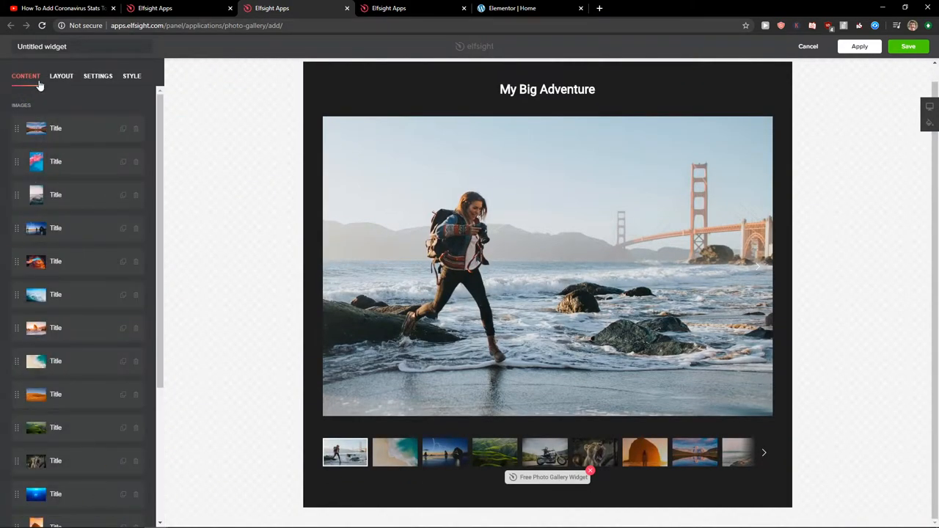
- Open the Layout tab to show the My Big Adventure gallery's layout options
click(55, 128)
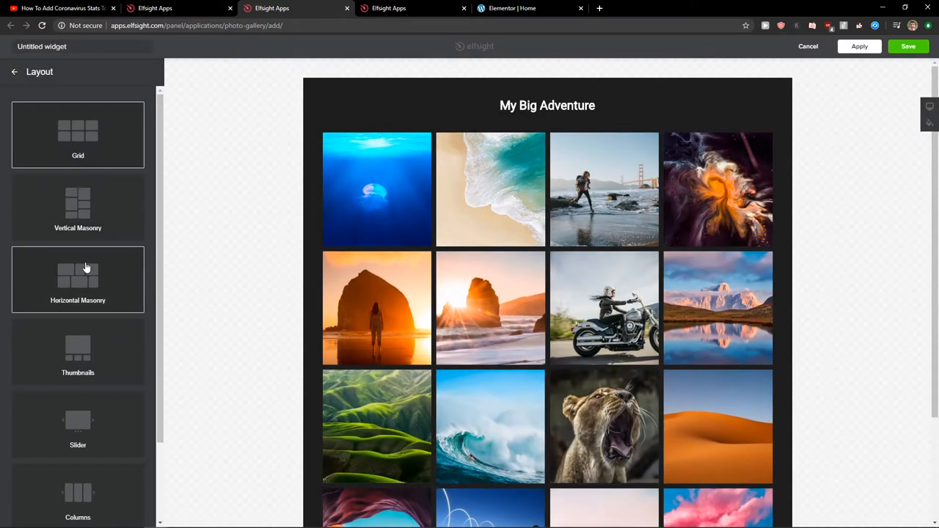
- Apply the Grid layout with 4 columns and 10 spacing, then save the widget
click(77, 136)
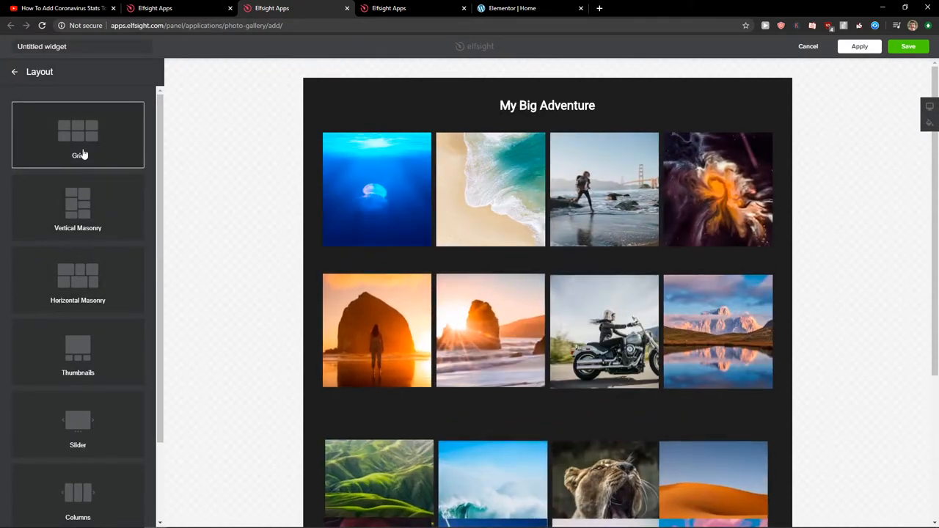
scroll(down, 3)
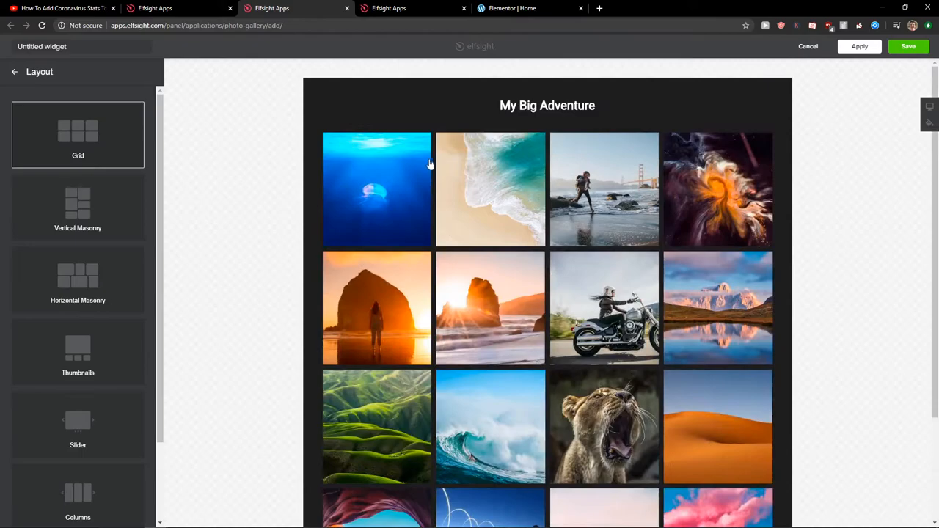
click(78, 134)
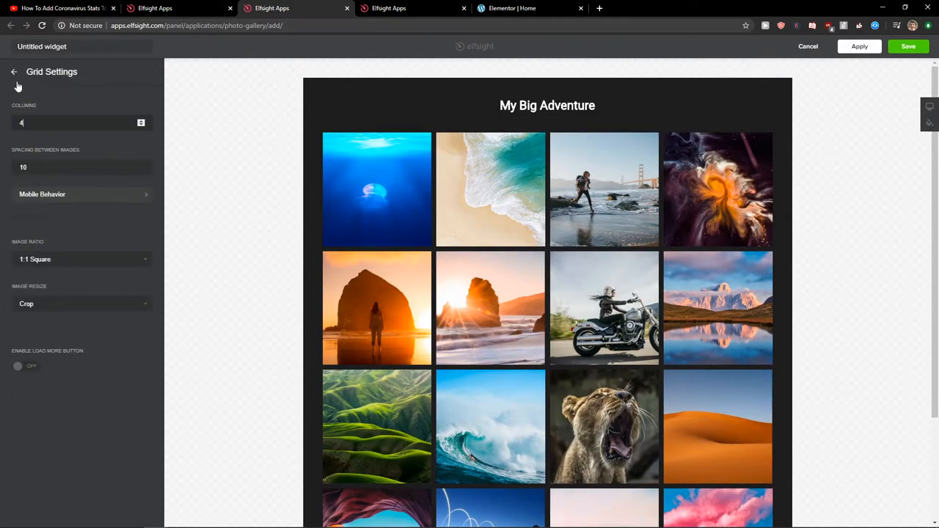
click(98, 76)
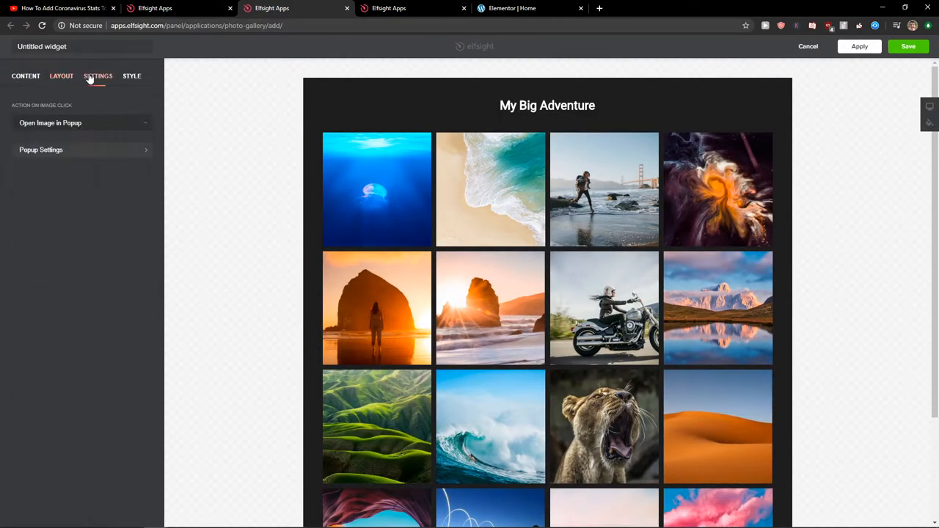
click(98, 75)
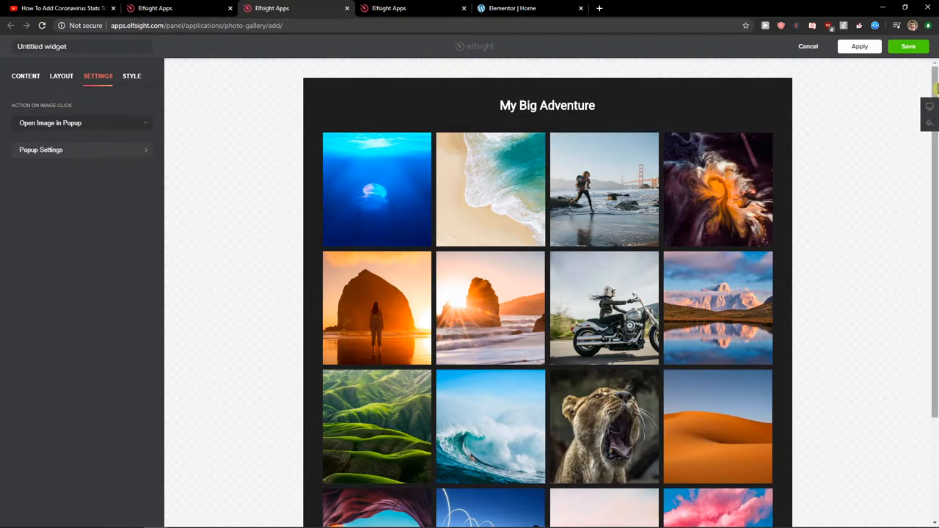
click(908, 46)
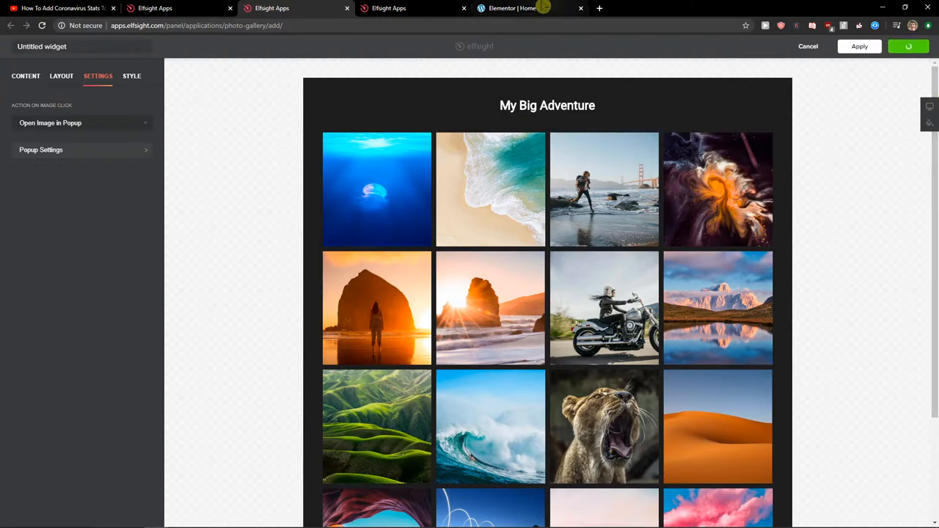
- Copy the embed code from the 'Add the widget to your website' dialog, then go back to Elementor
click(389, 8)
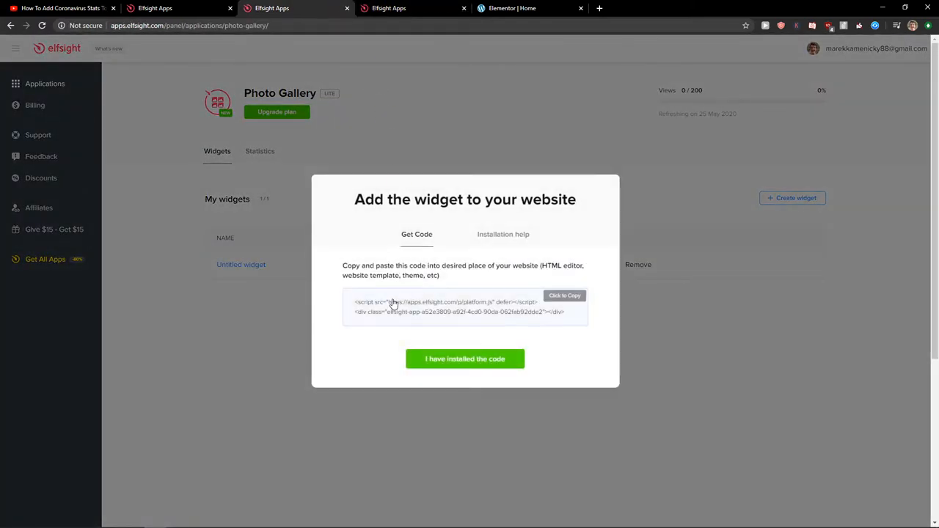
click(564, 295)
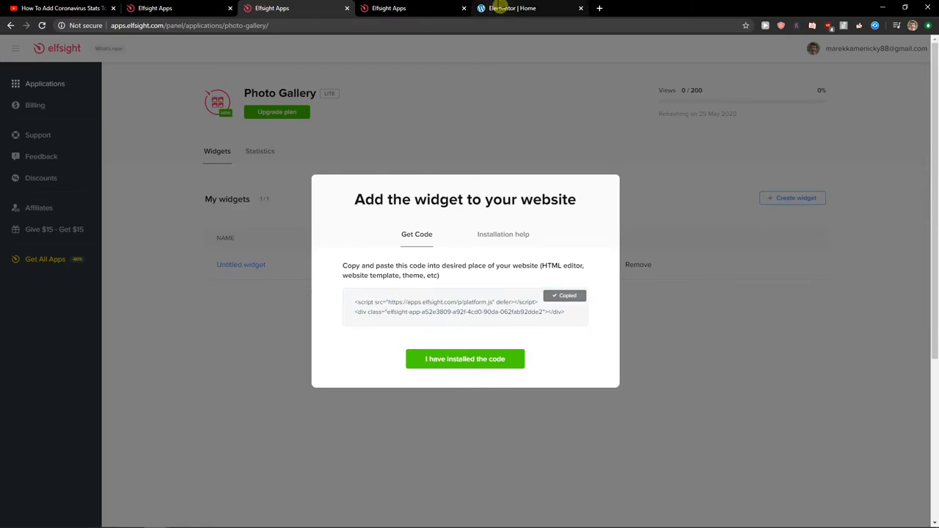
click(513, 8)
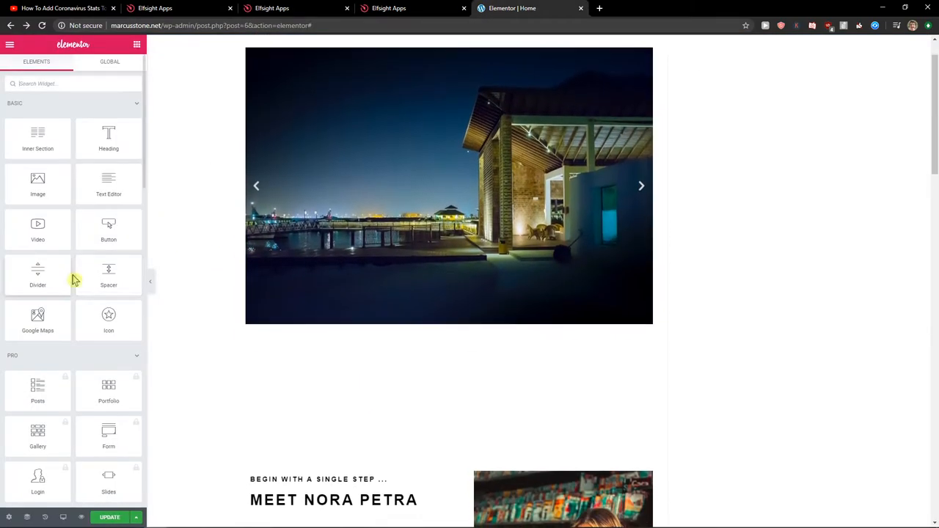
- Add an HTML widget holding the Elfsight embed code and preview the live page
scroll(down, 3)
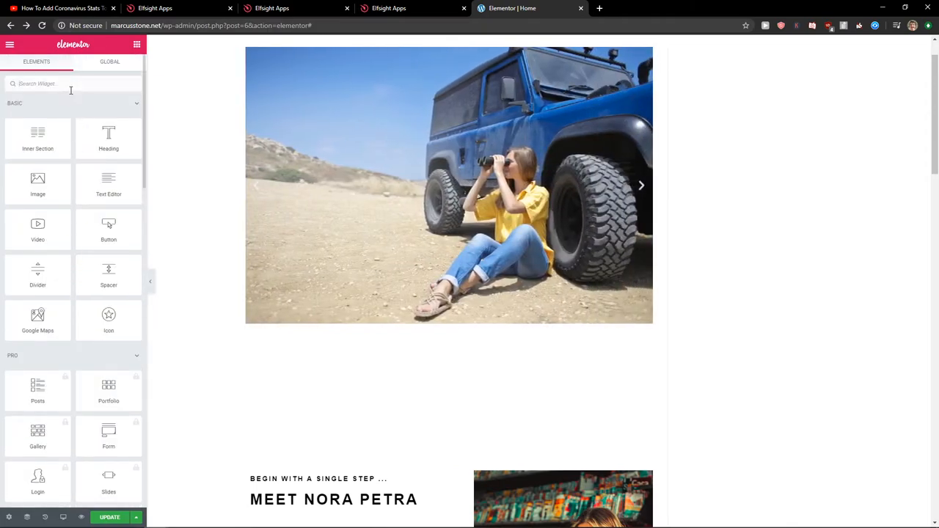
click(641, 185)
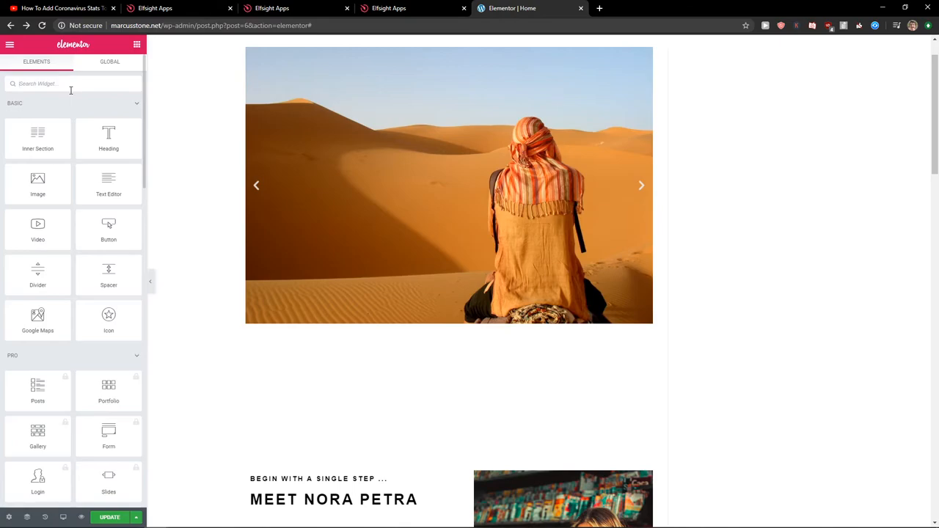
text(html)
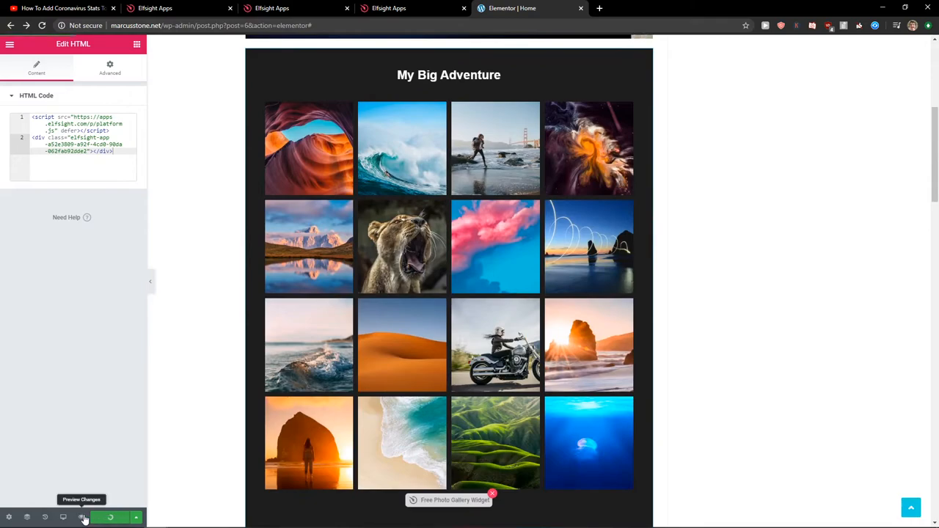
click(110, 517)
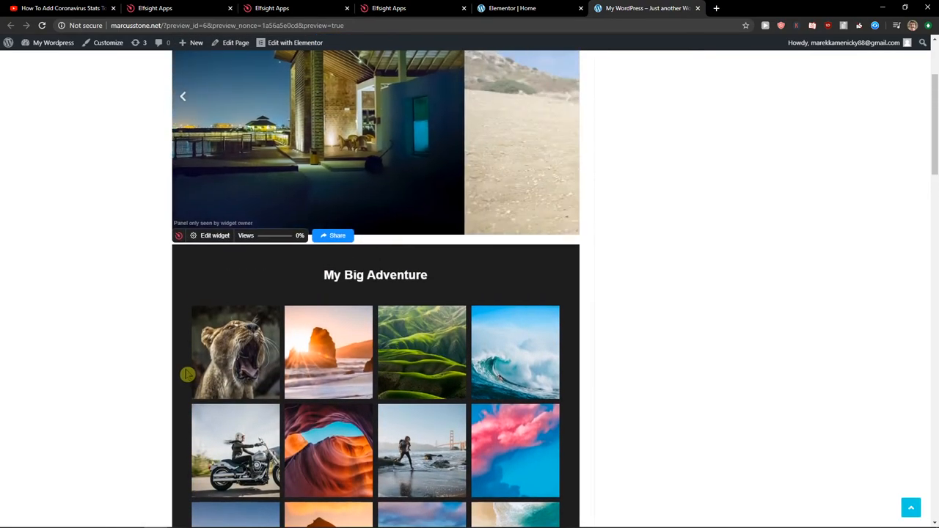
scroll(down, 3)
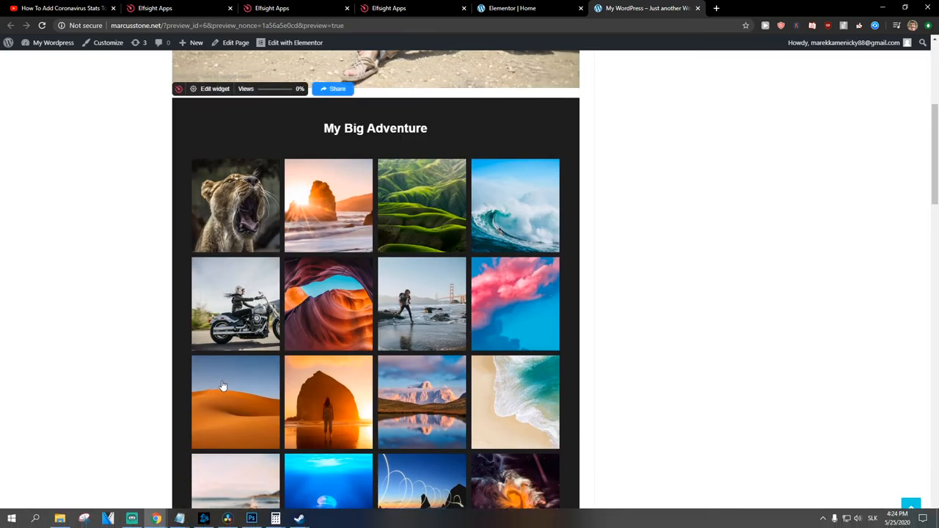